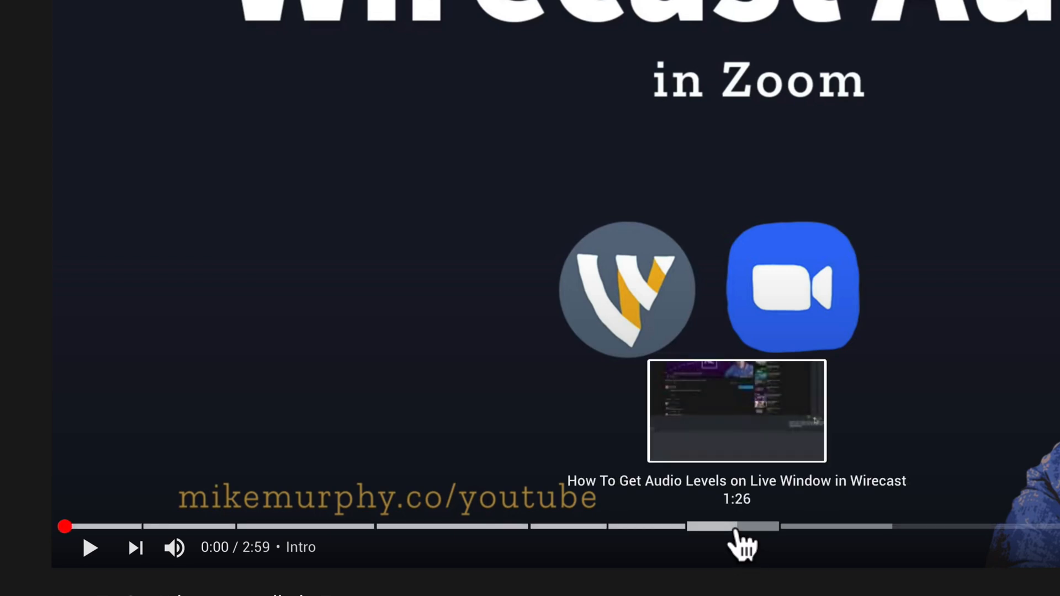
mouse_move(581, 527)
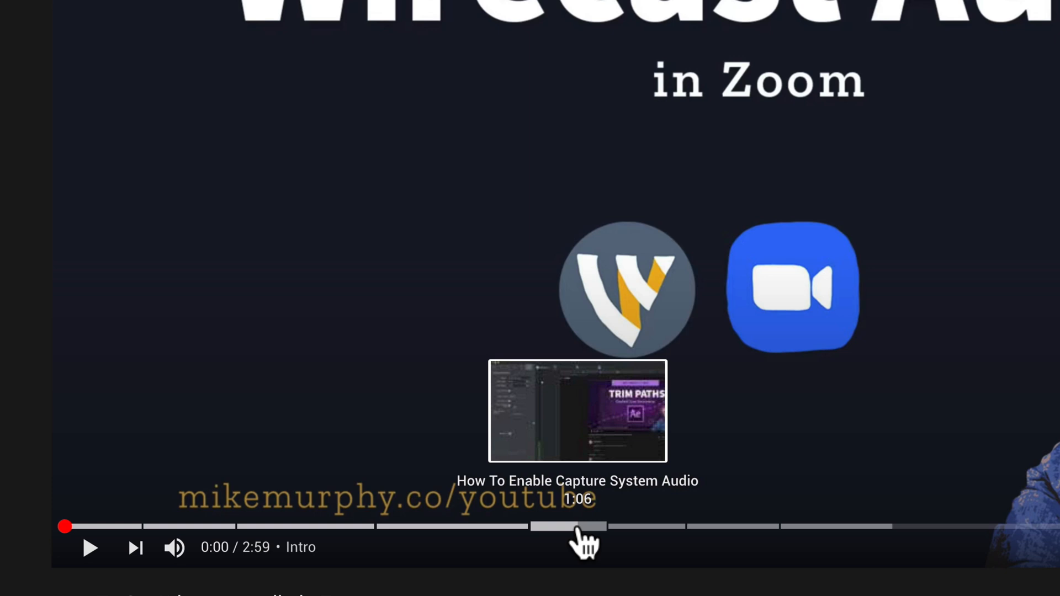
mouse_move(469, 527)
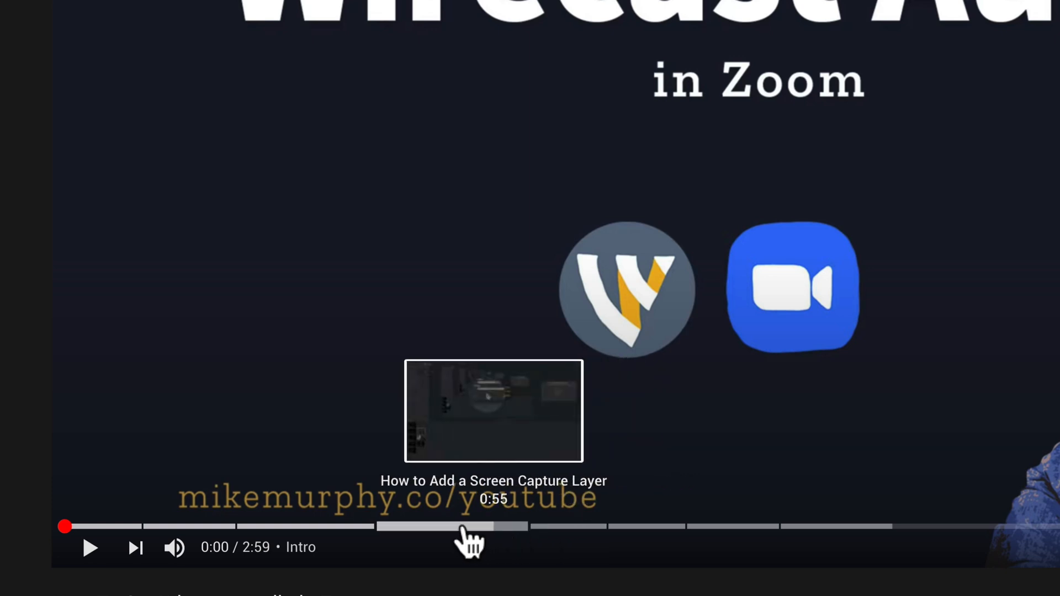
mouse_move(65, 527)
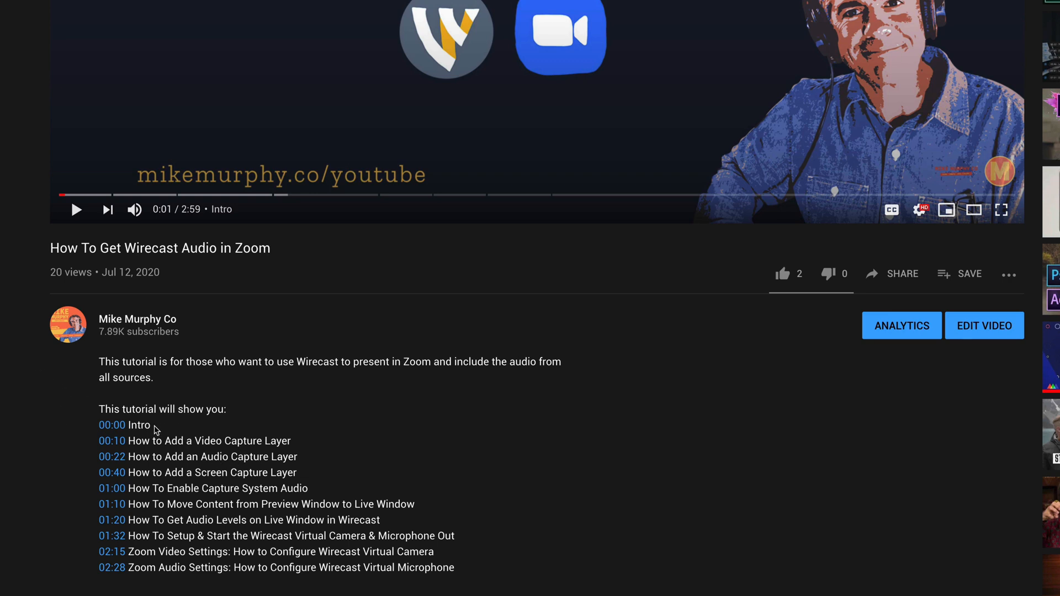
mouse_move(136, 280)
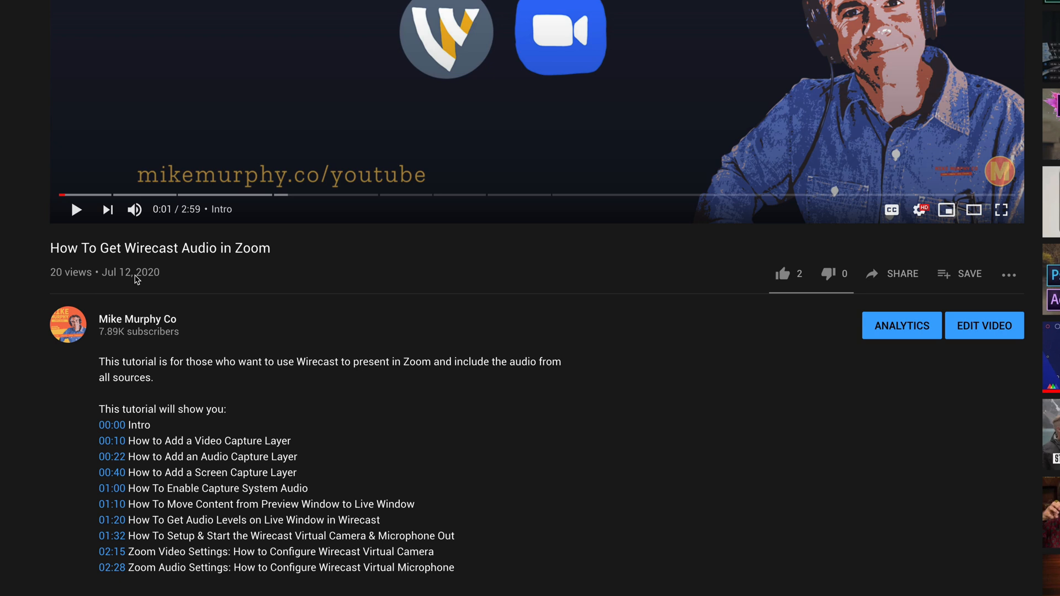
mouse_move(64, 194)
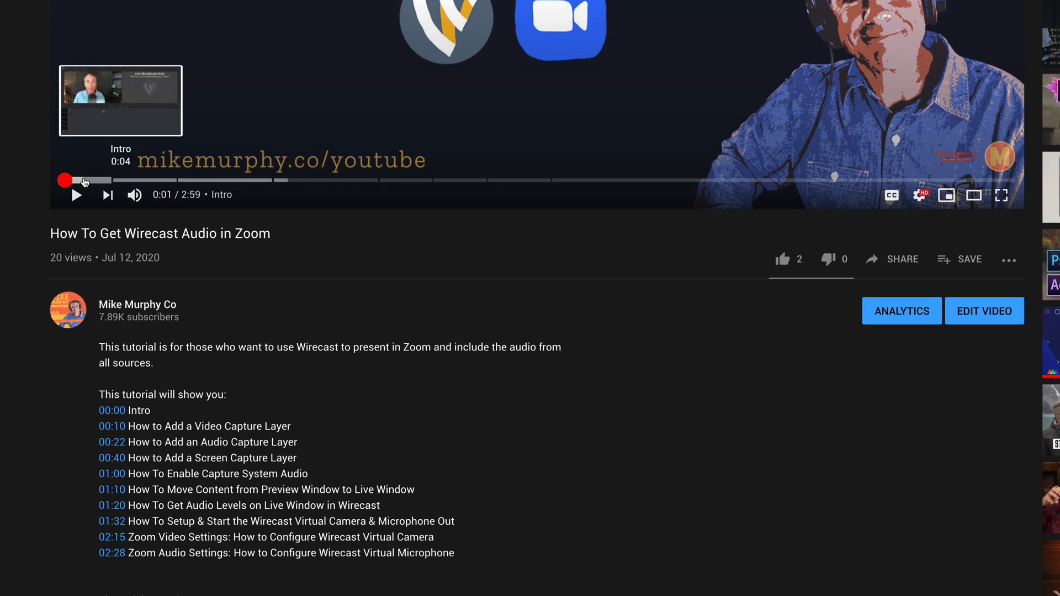
mouse_move(168, 434)
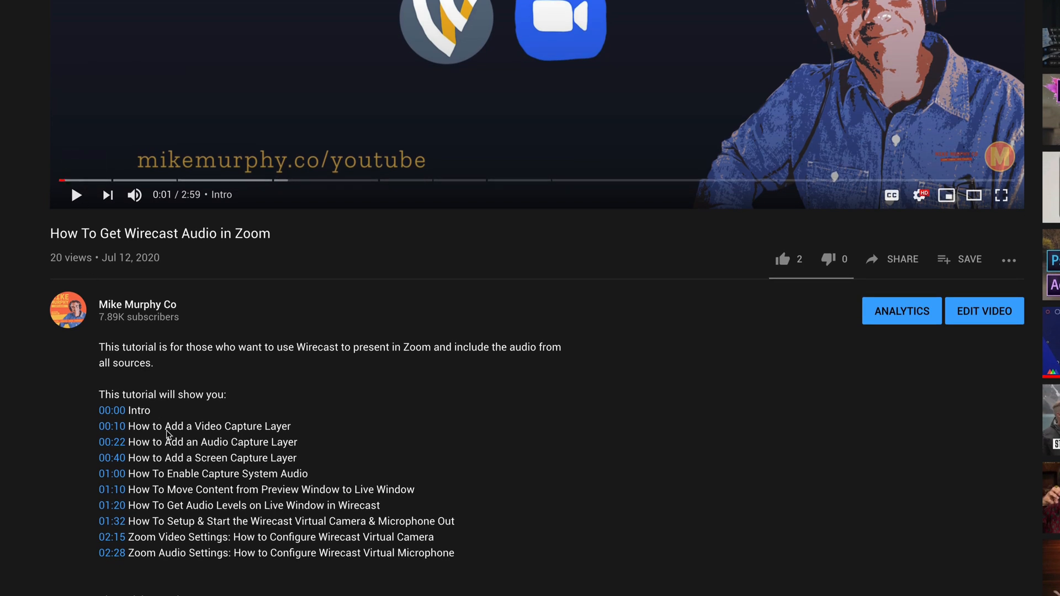
Step: Seek the video to the 01:00 How To Enable Capture System Audio chapter
click(75, 195)
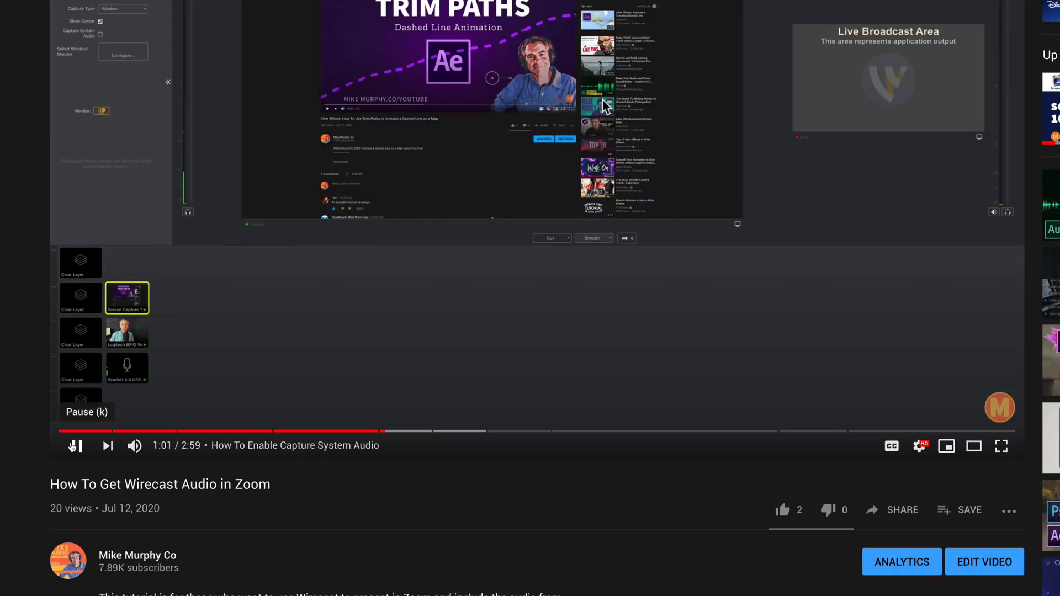
mouse_move(386, 431)
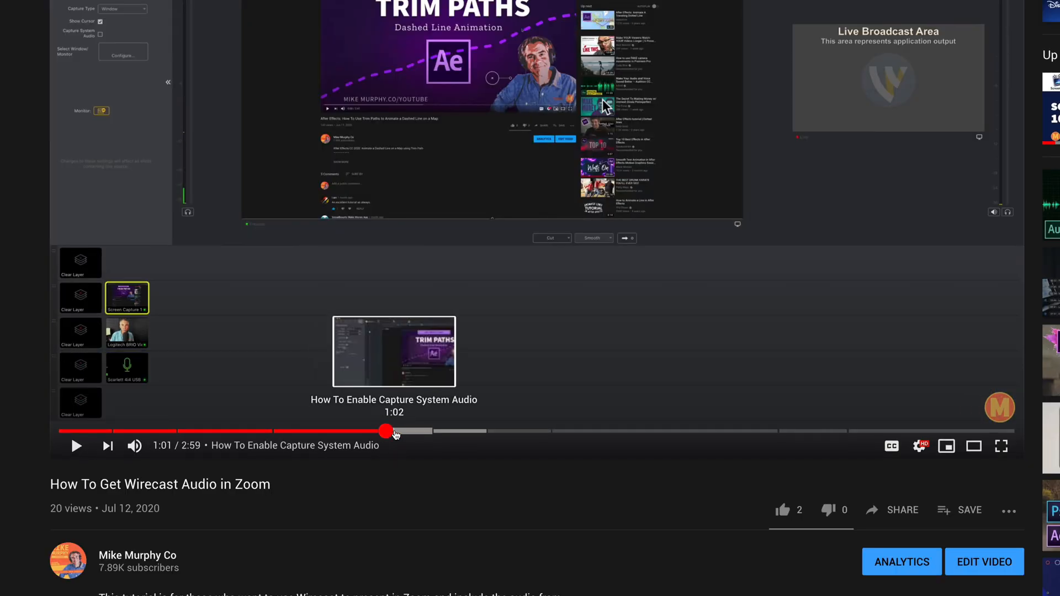
mouse_move(389, 491)
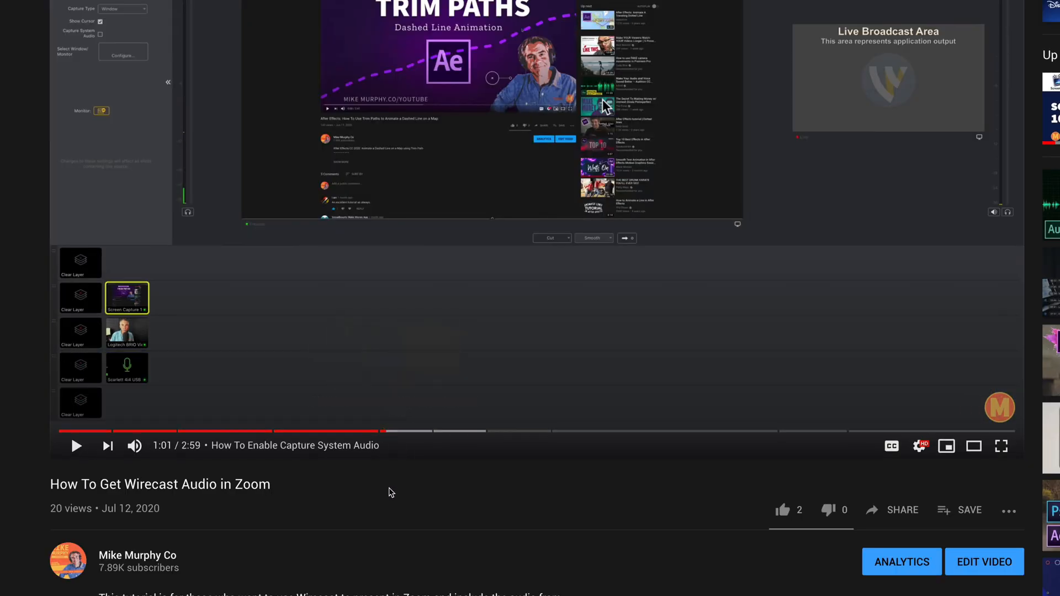
scroll(down, 3)
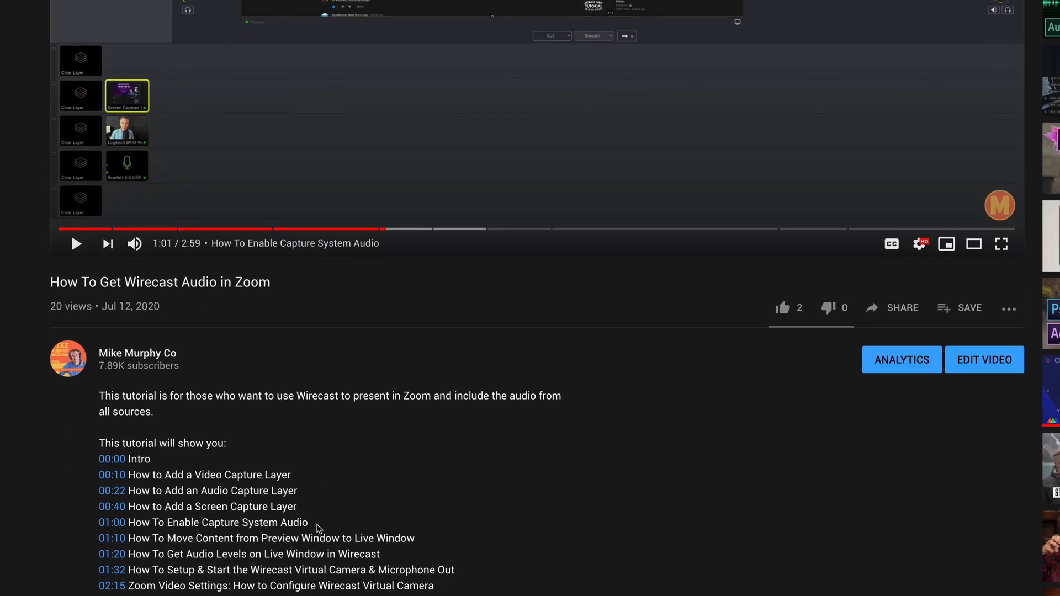
click(985, 359)
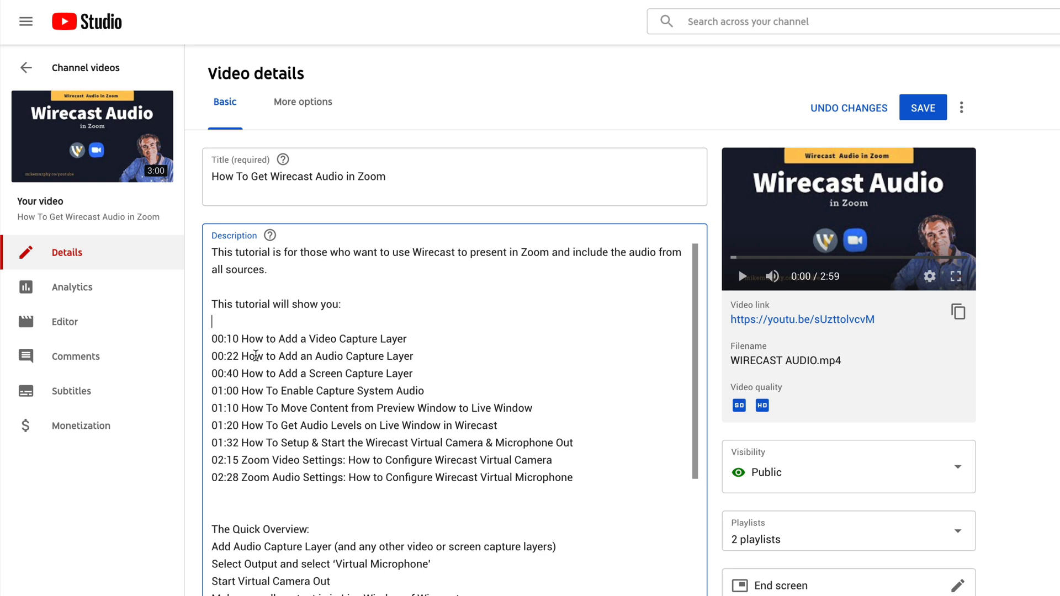
Step: Enter a 00:00 timestamp on the blank first chapter line above 00:10
text(00)
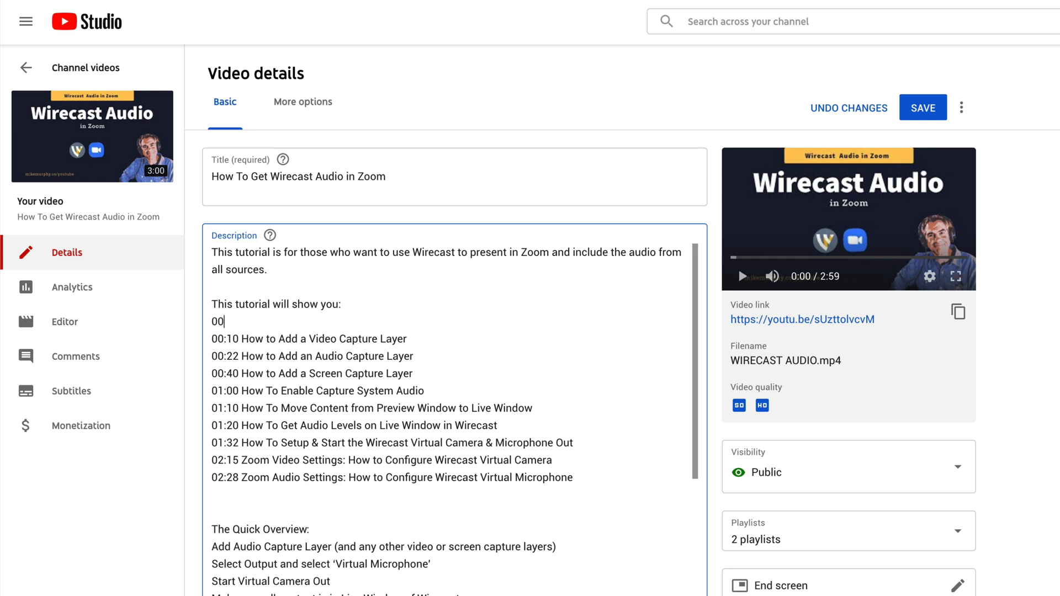
text(:00)
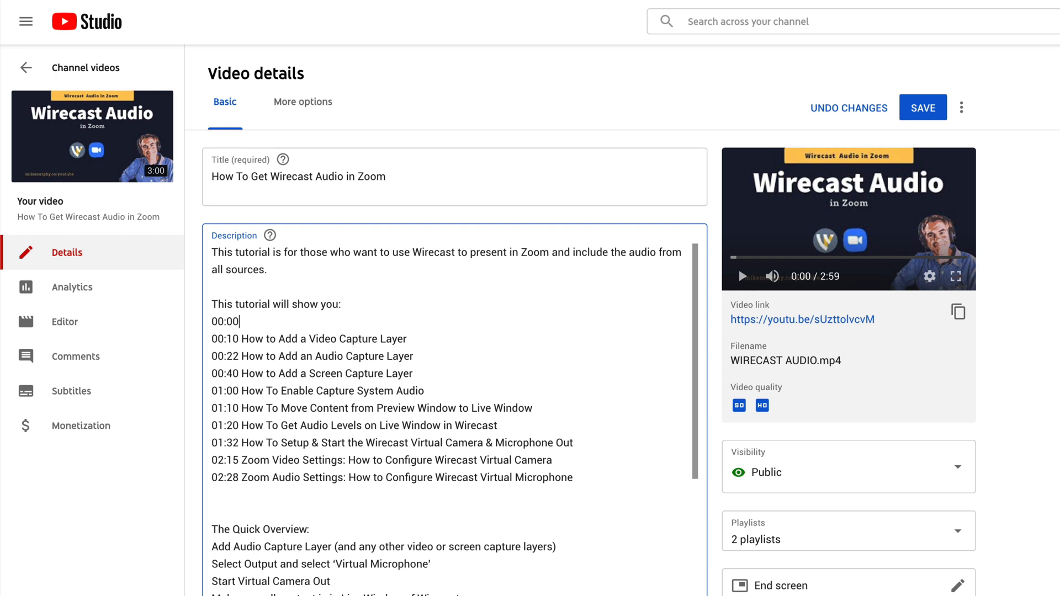
text(0)
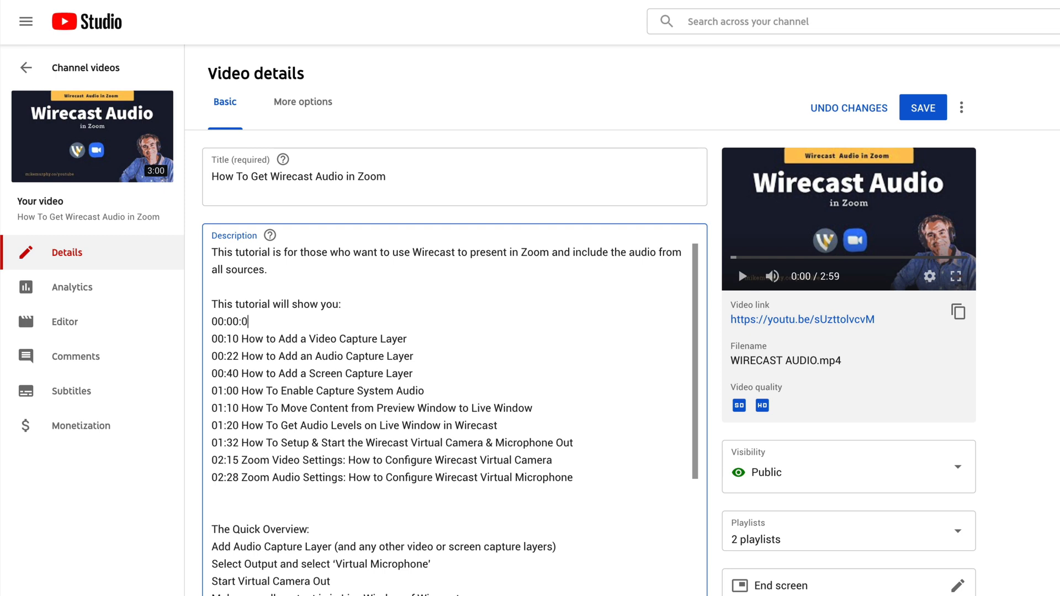
text(0)
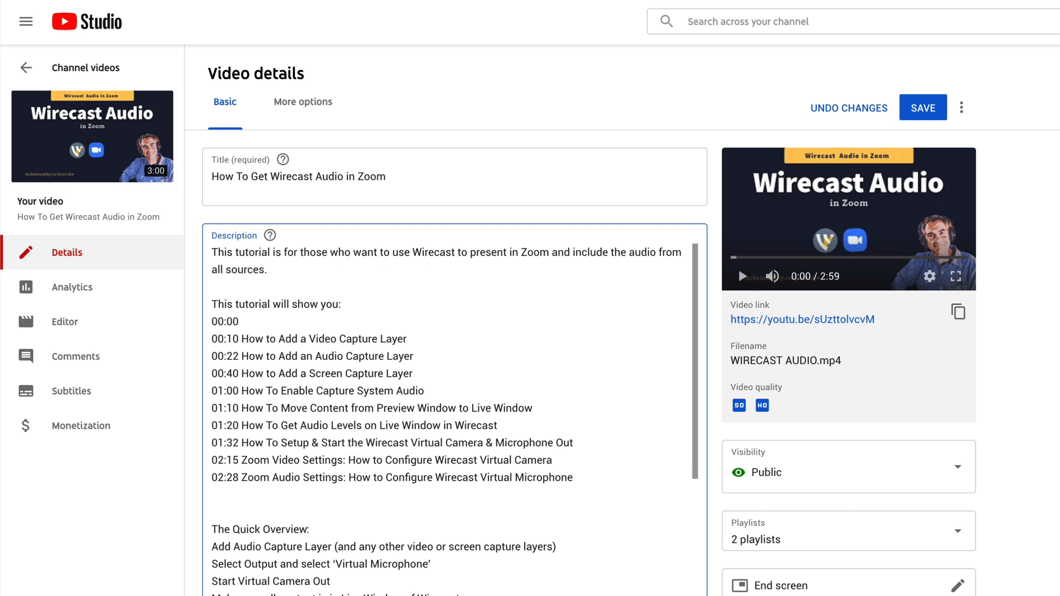
click(247, 321)
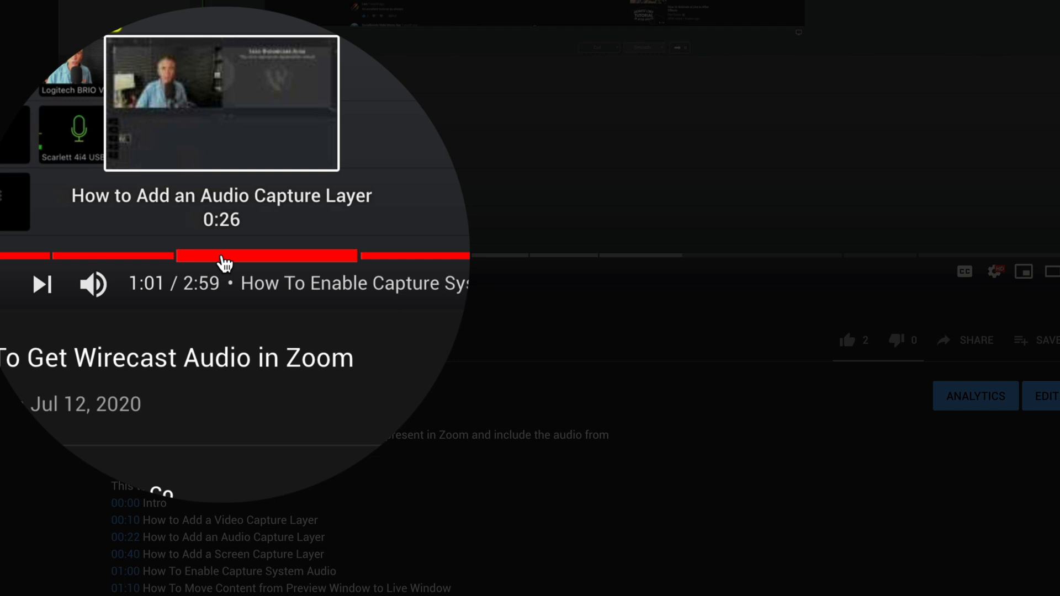
mouse_move(342, 269)
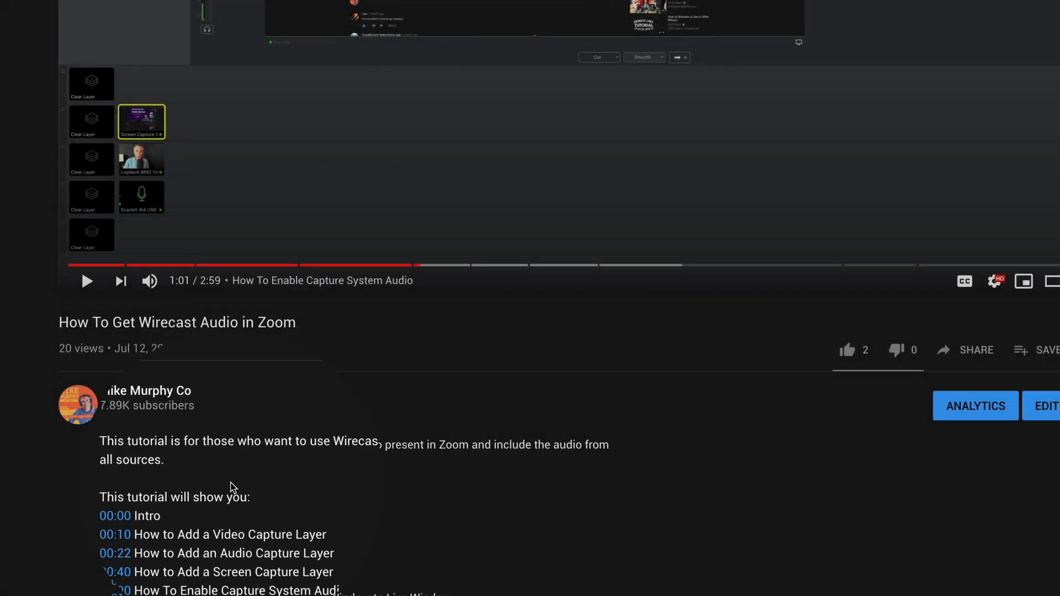
click(1045, 406)
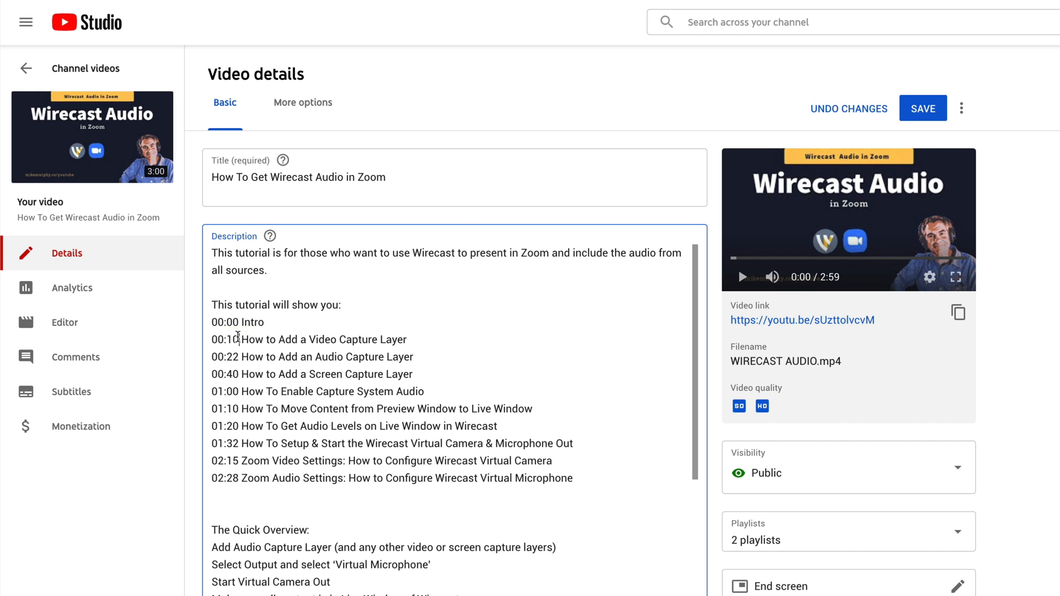
Step: Try 09 and 11 for the Video Capture Layer timestamp, keep 00:10, and return to the watch page
double_click(224, 338)
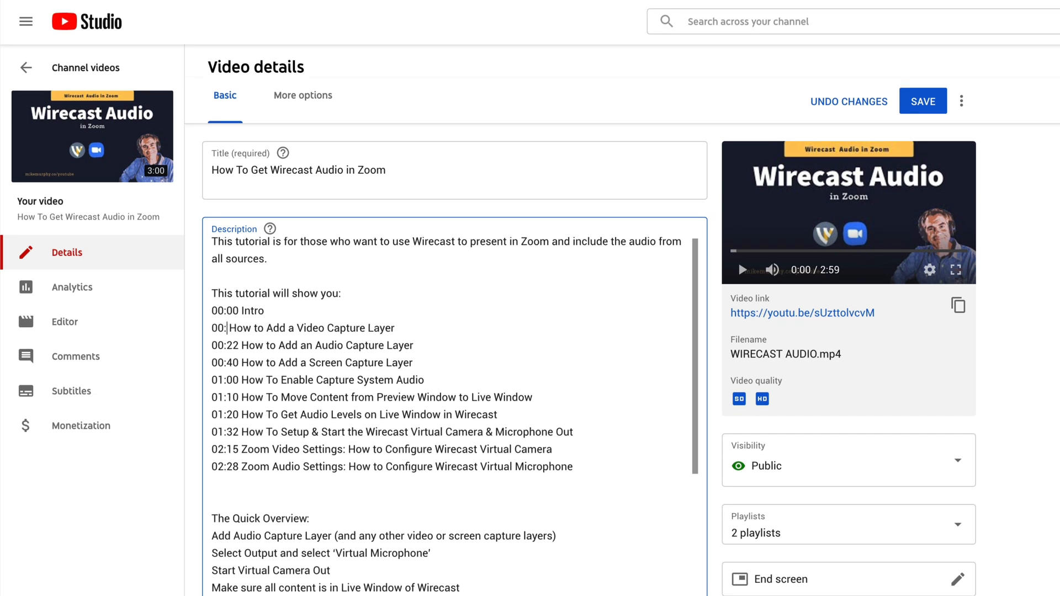
text(09)
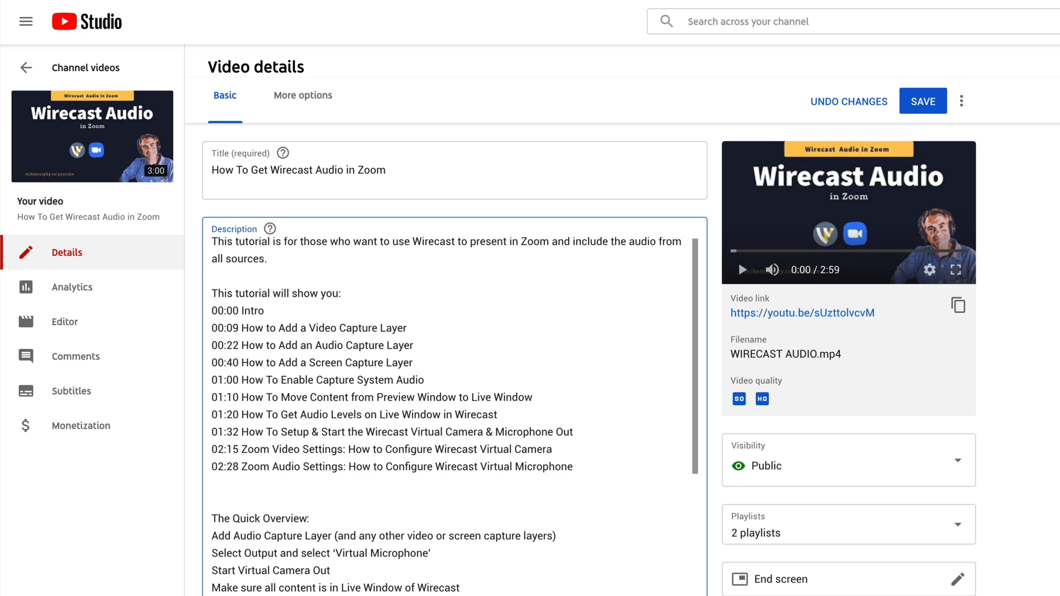
text(11)
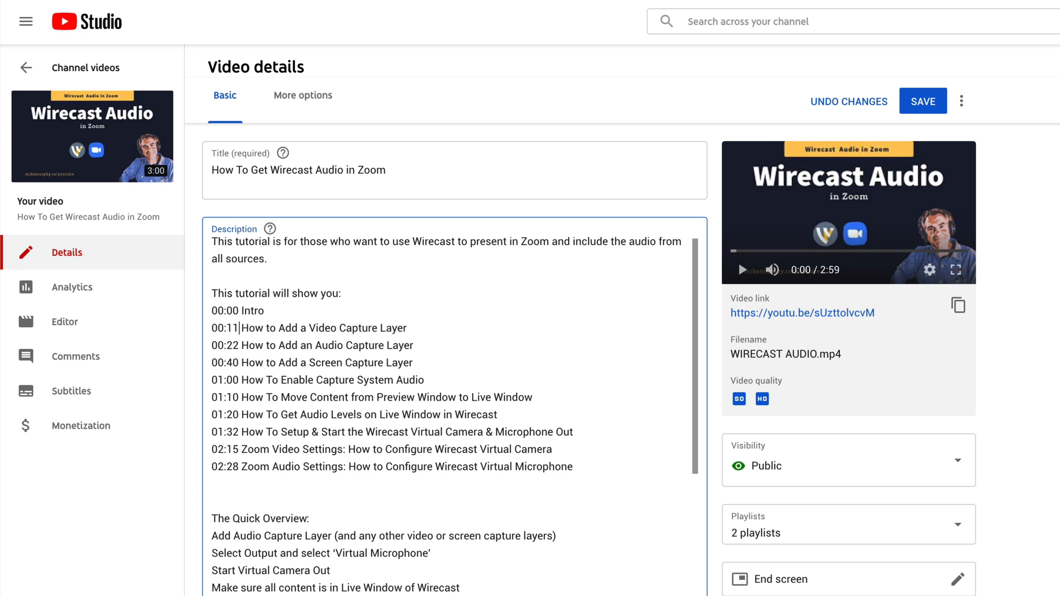
key(Backspace)
text(0)
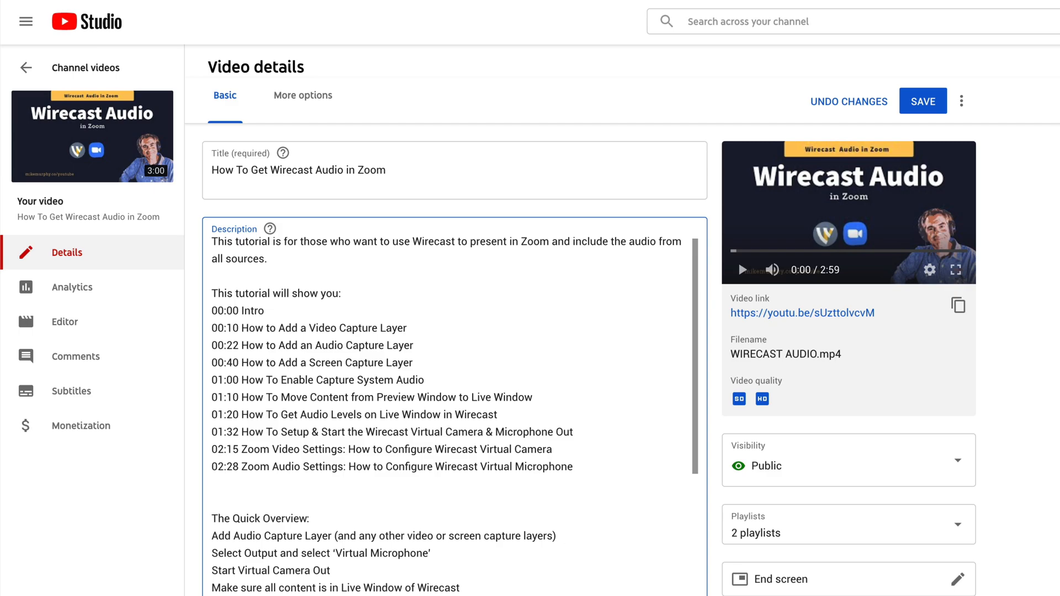
click(802, 313)
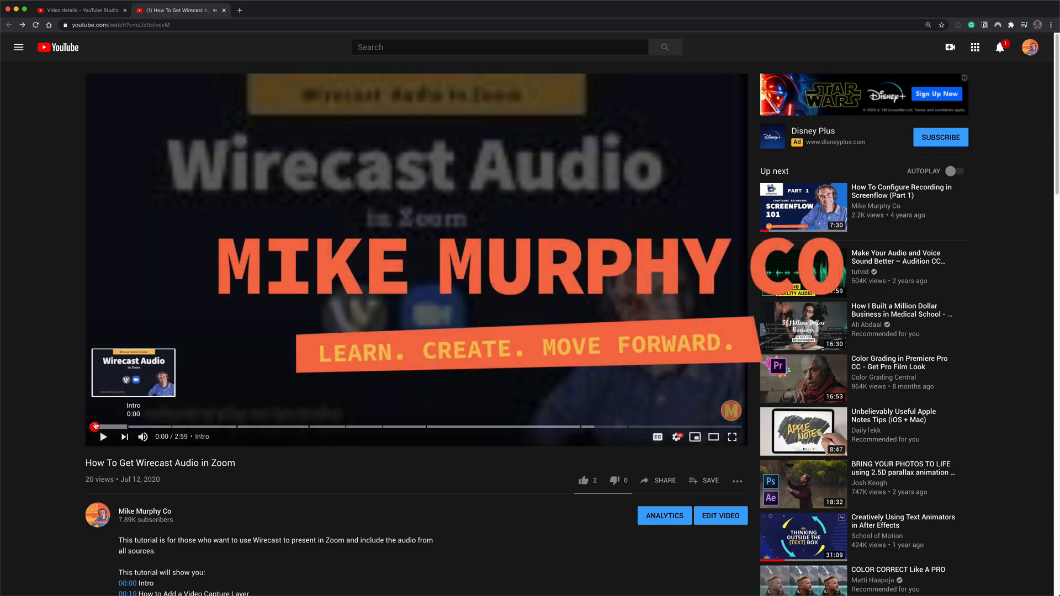